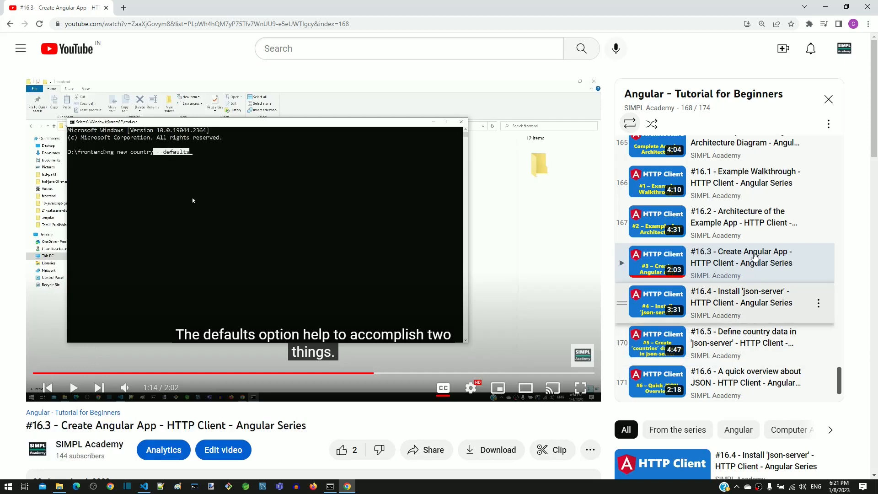
mouse_move(756, 256)
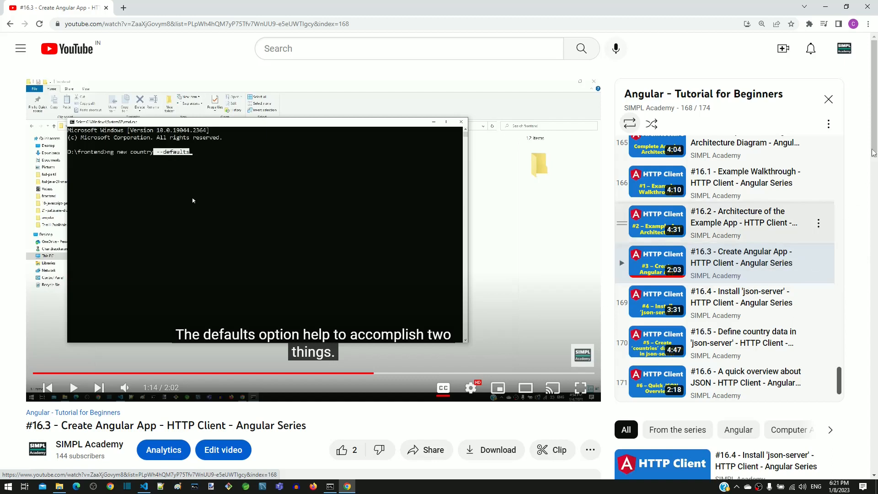
Switch to the country project, select the app folder and collapse the COUNTRY root entry
scroll(down, 3)
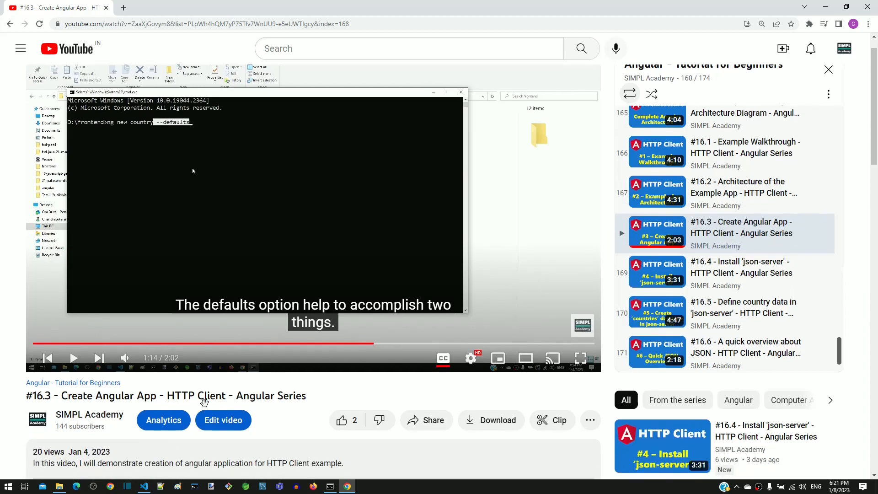
double_click(89, 452)
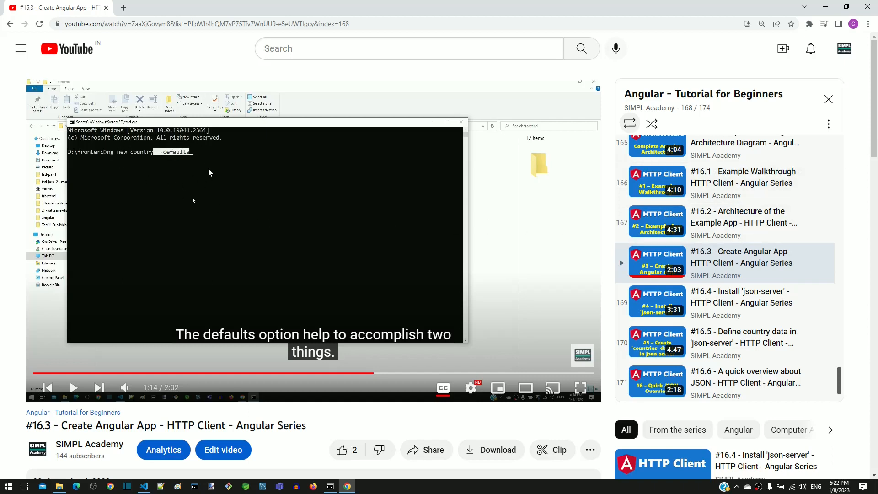
mouse_move(205, 323)
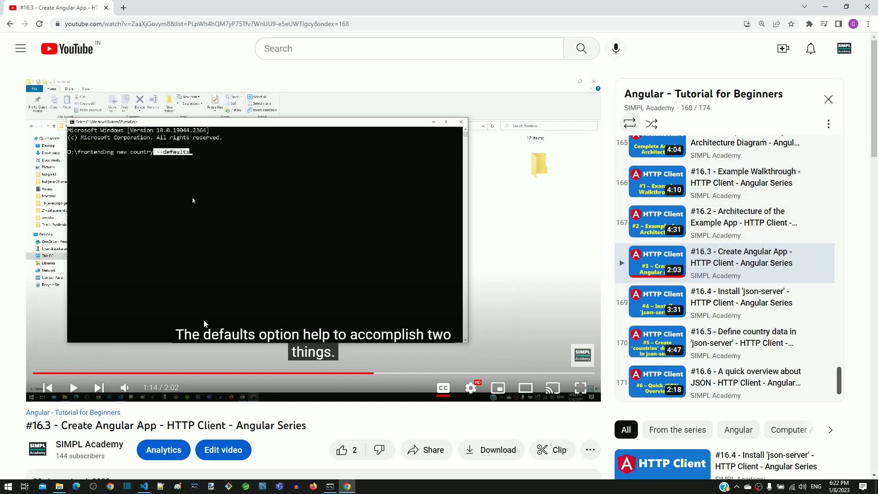
mouse_move(244, 347)
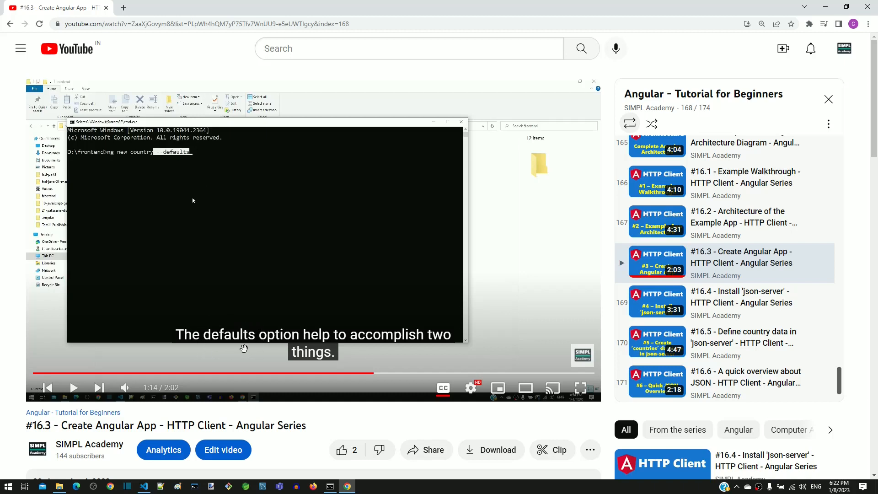
mouse_move(242, 346)
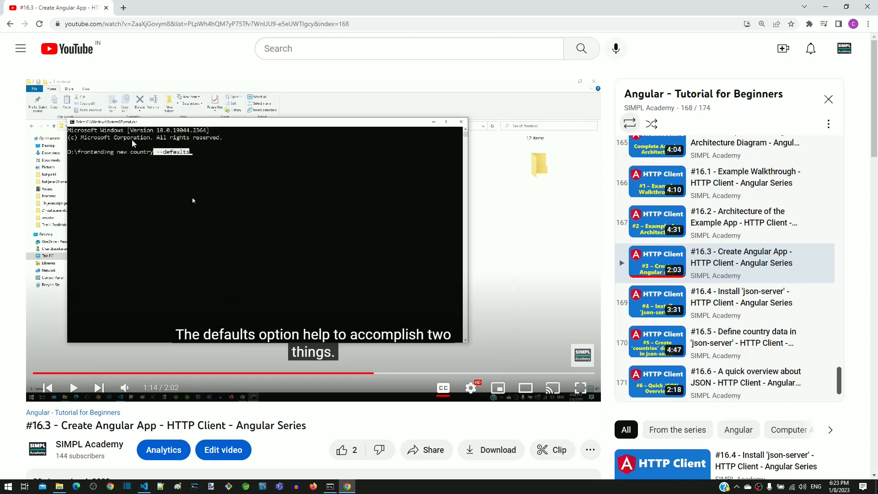
mouse_move(172, 170)
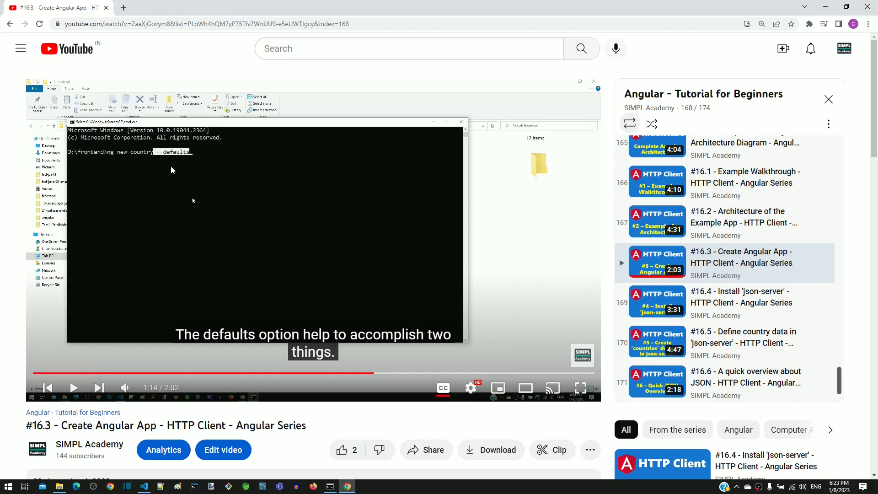
mouse_move(160, 470)
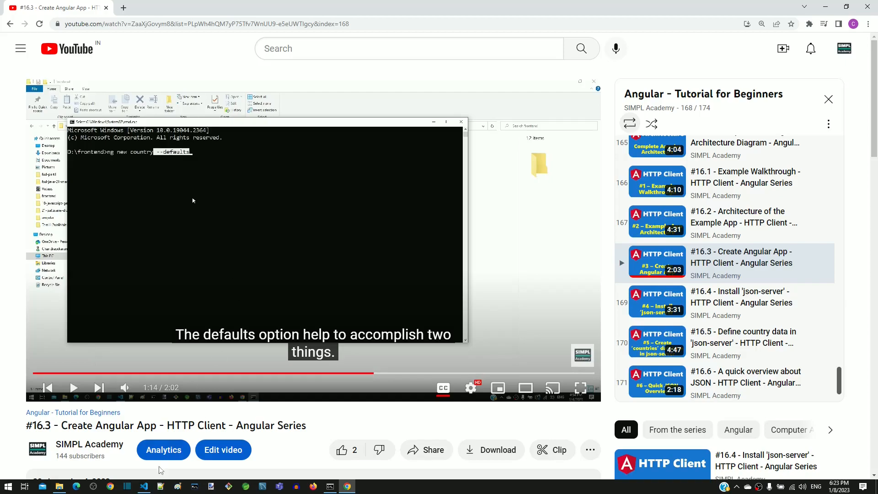
click(144, 487)
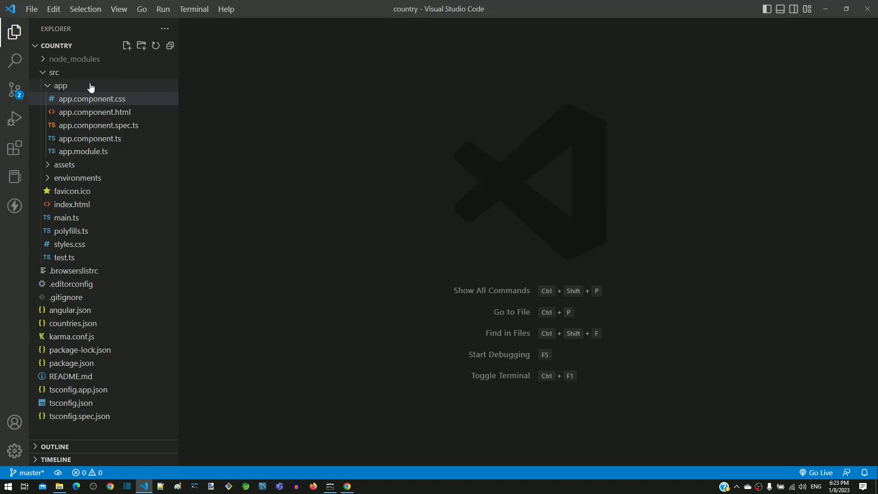
click(62, 86)
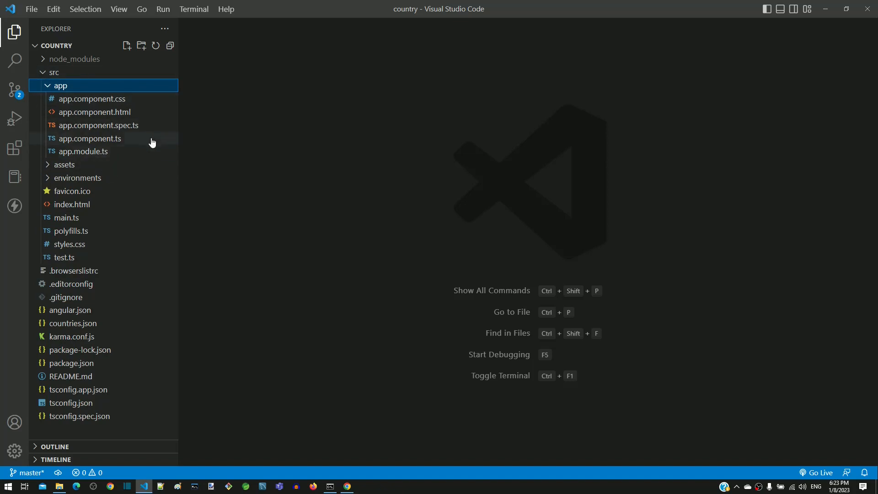
mouse_move(50, 132)
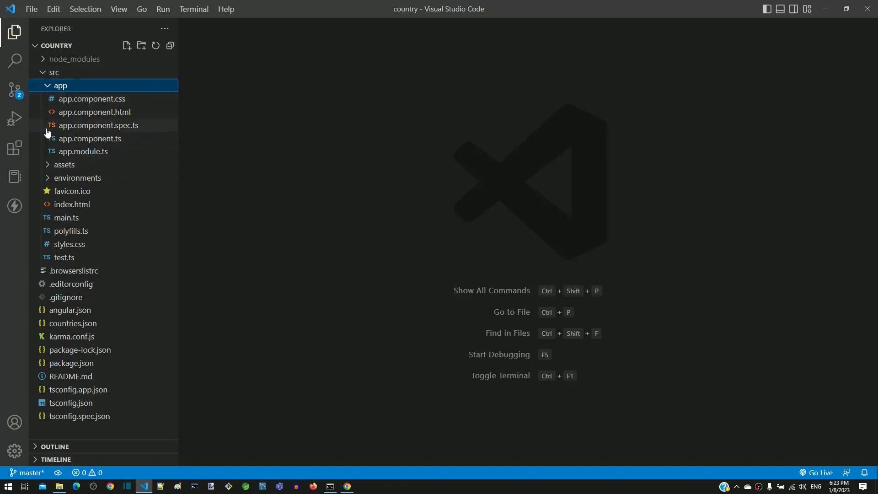
mouse_move(210, 160)
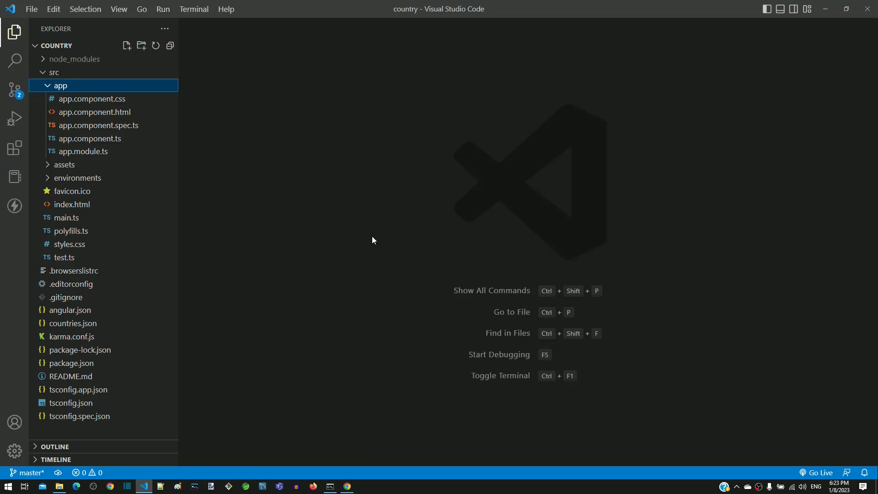
click(57, 46)
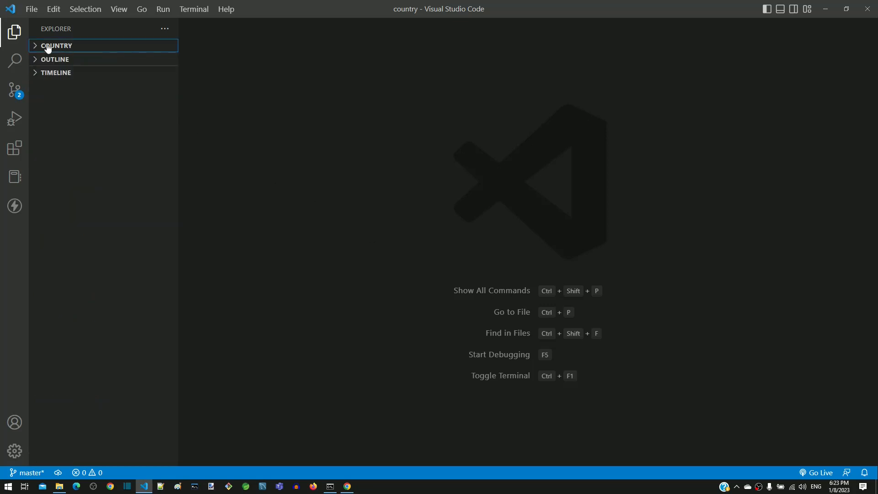
Re-expand the COUNTRY root and the src folder in the Explorer
click(57, 45)
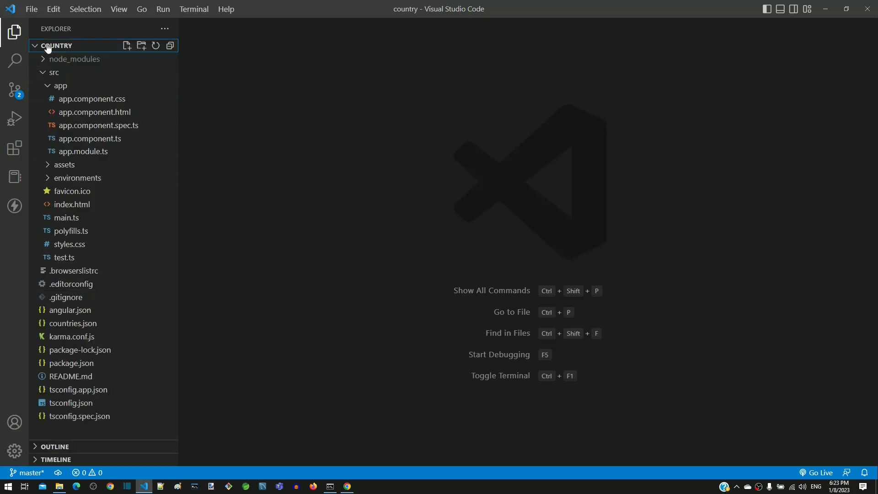
click(54, 72)
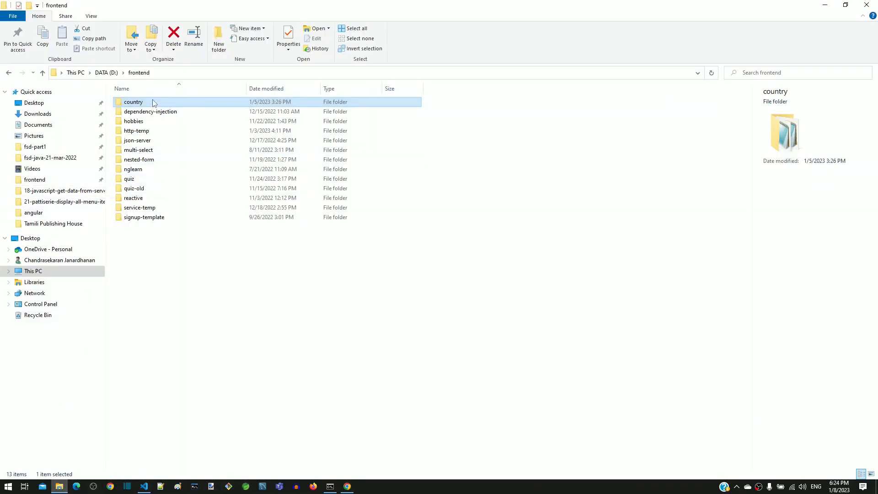
Show the country folder's context menu in D:\frontend, then dismiss it
right_click(133, 102)
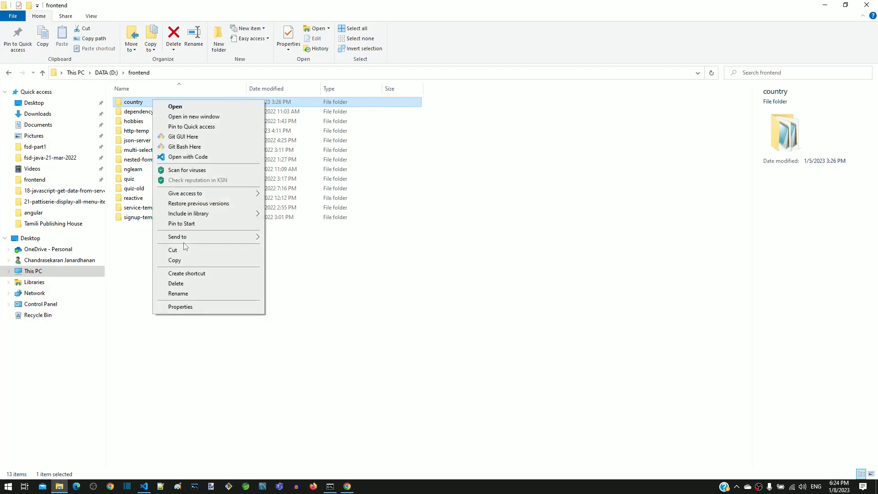
mouse_move(360, 315)
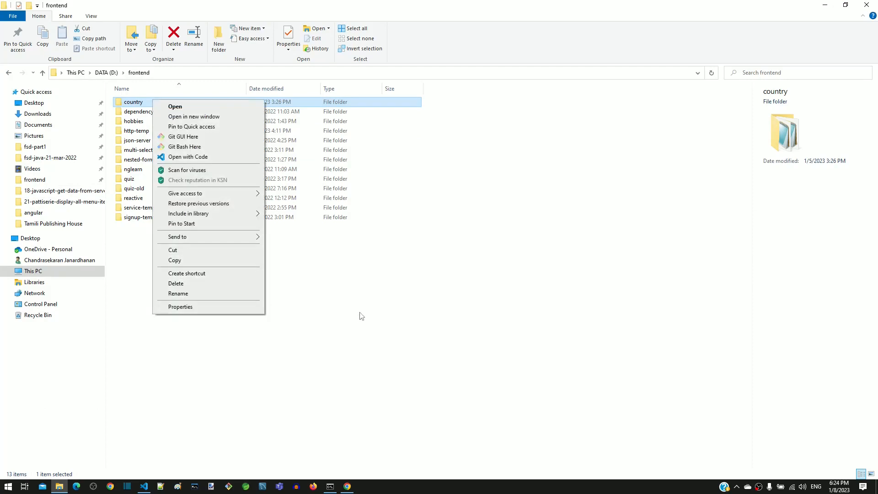
click(362, 315)
text(ng new country --style=css --routing)
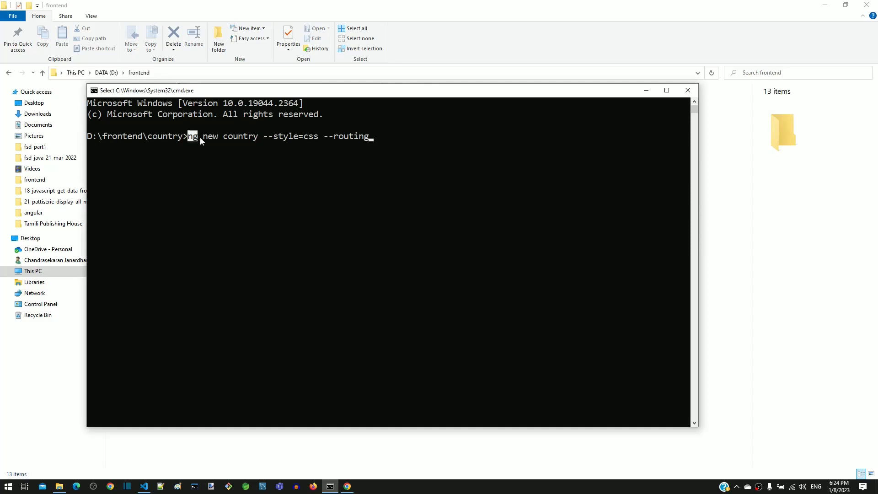
Highlight 'ng new country --style=css --routing' in cmd, then return to the editor
drag(187, 136, 270, 136)
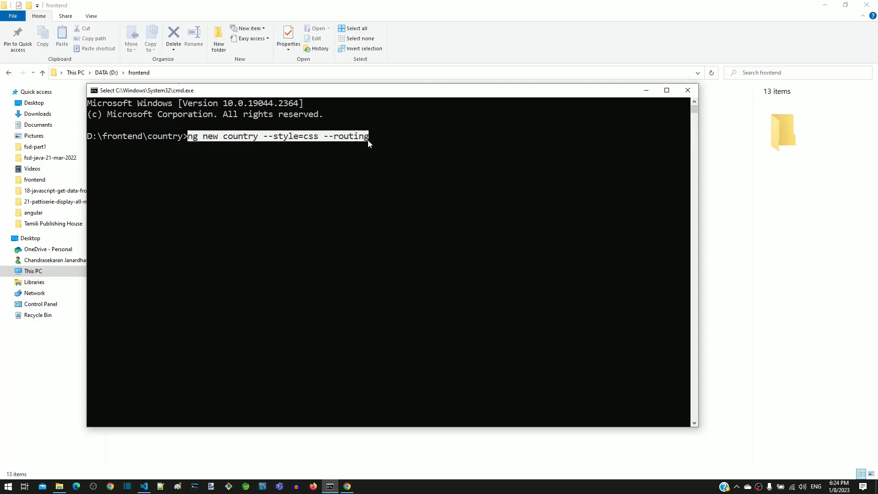
mouse_move(332, 228)
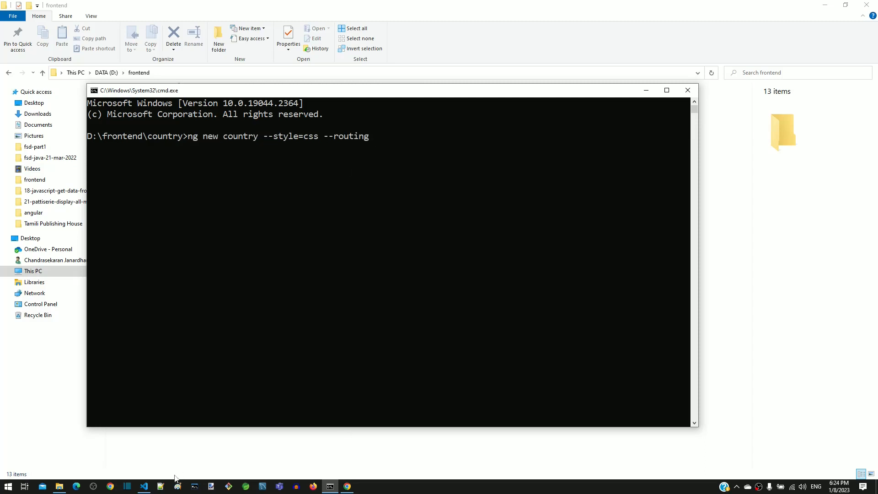
click(144, 486)
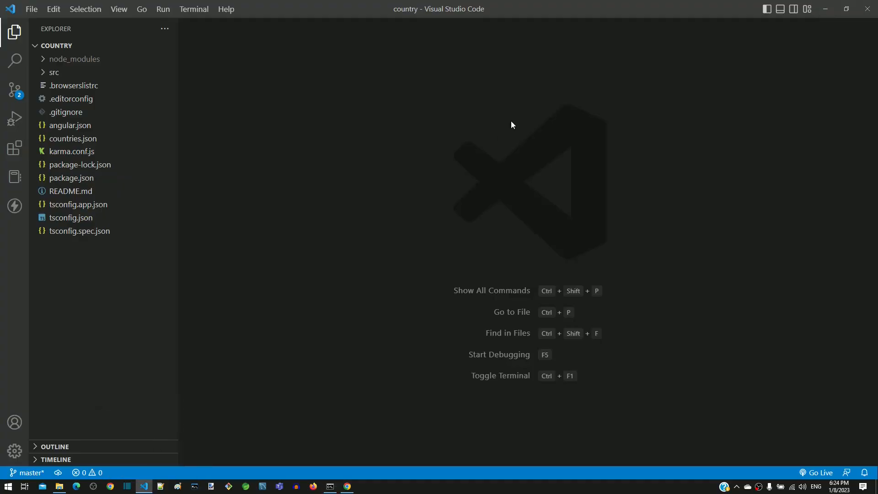
mouse_move(122, 96)
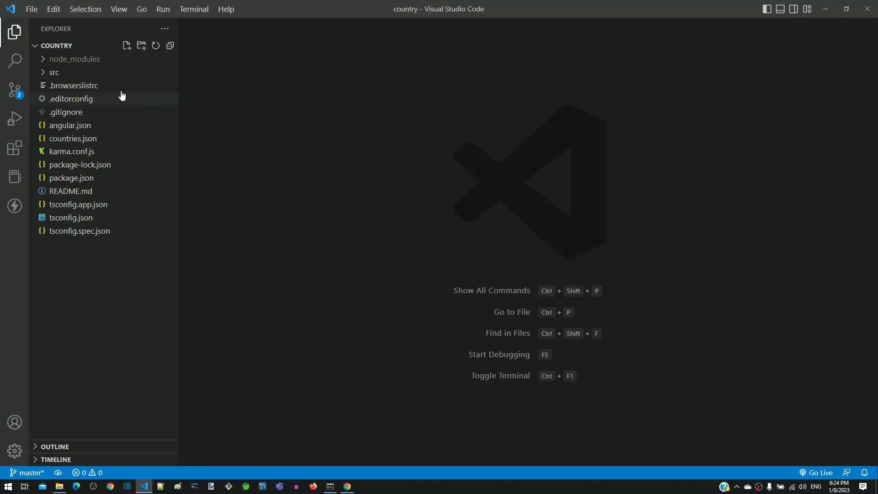
Expand src > app and open app.module.ts with its HttpClientModule import
click(53, 72)
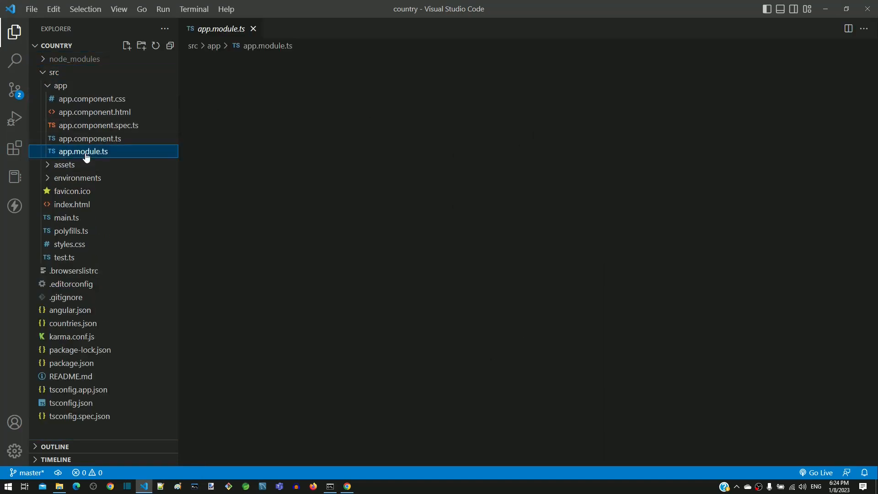
double_click(84, 151)
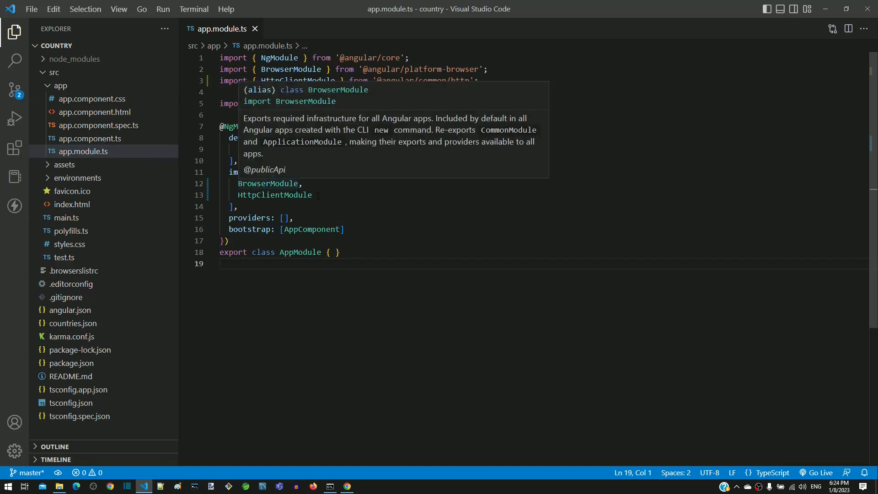